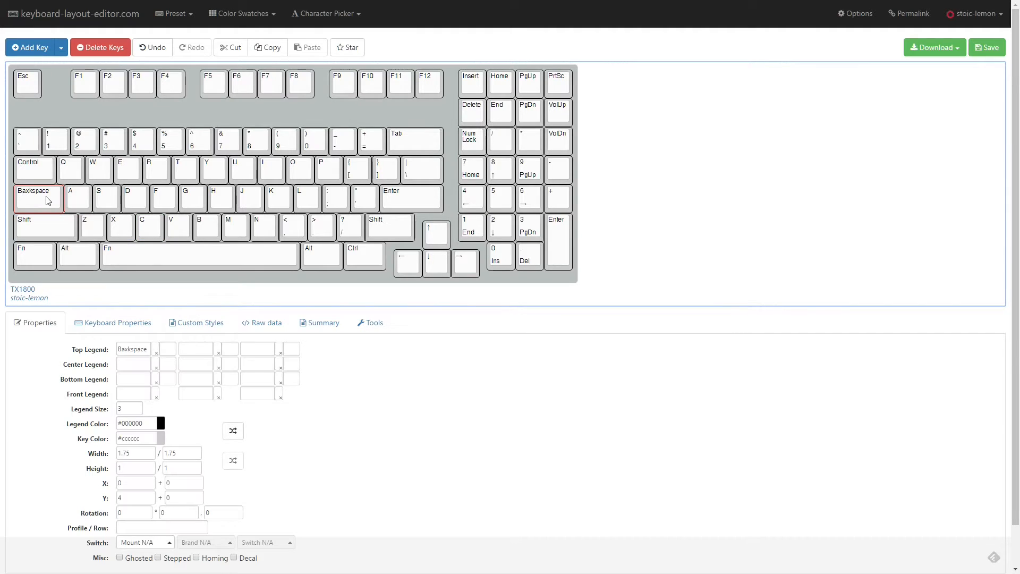
Step: Scroll the Easy AVR wiki page past Features and Supported Hardware to Downloads and How To Use
left_click(33, 254)
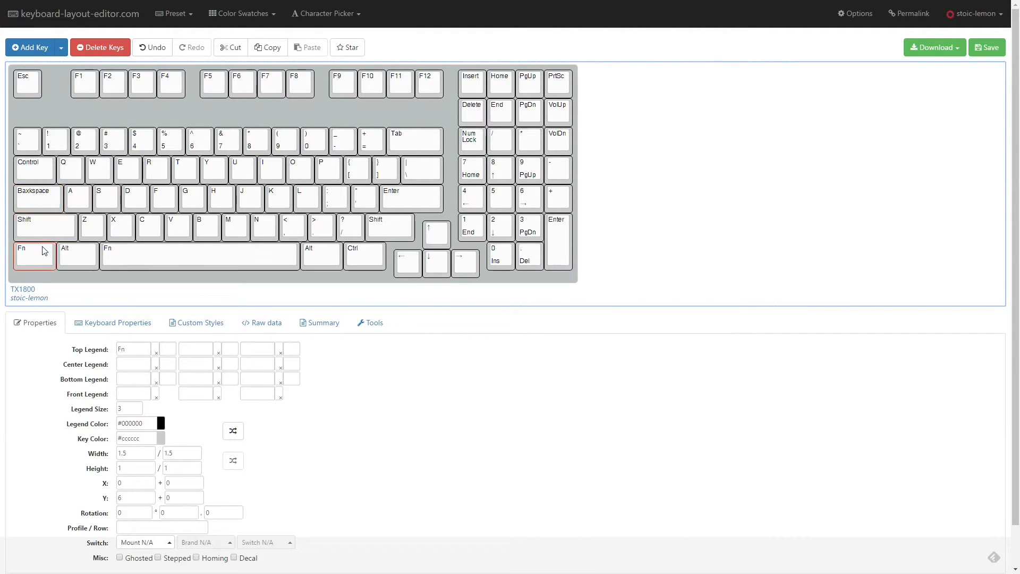
left_click(200, 254)
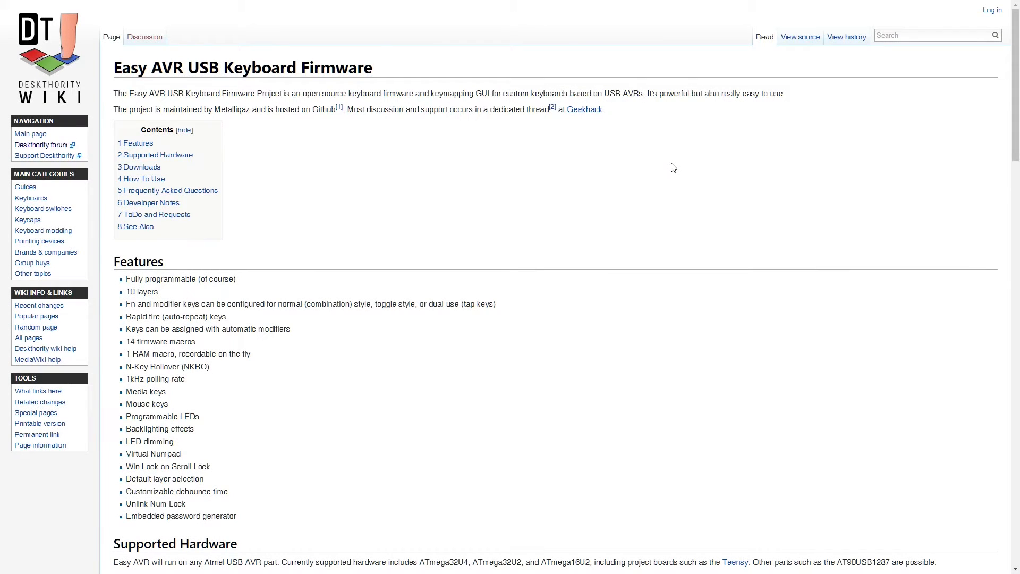
scroll("down", 3)
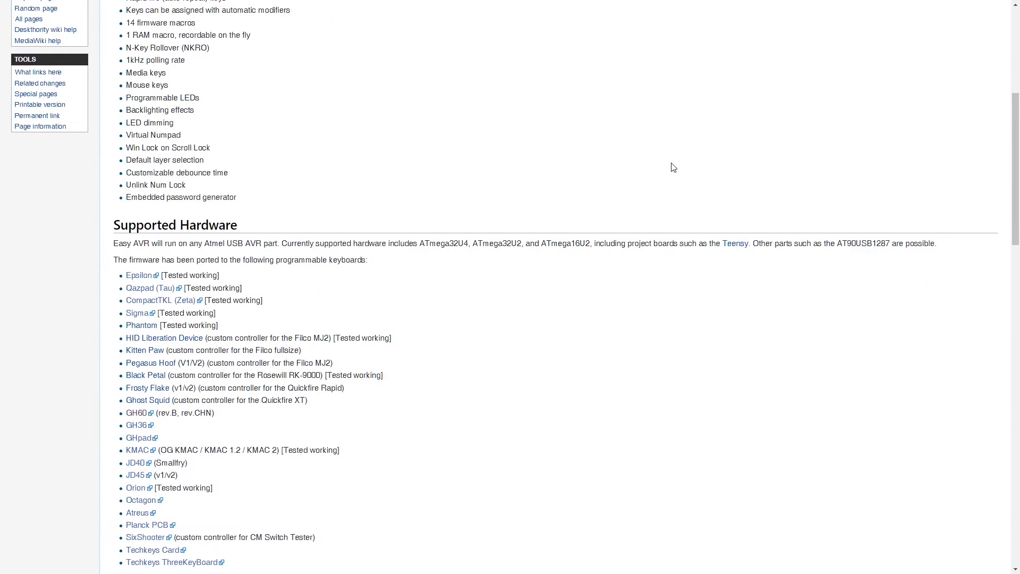
scroll("down", 3)
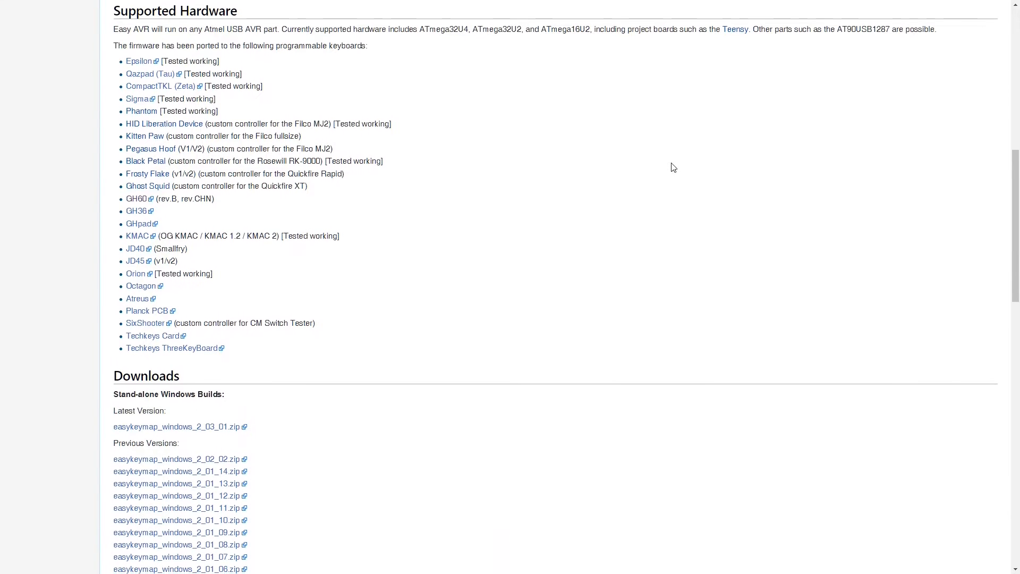
scroll("down", 3)
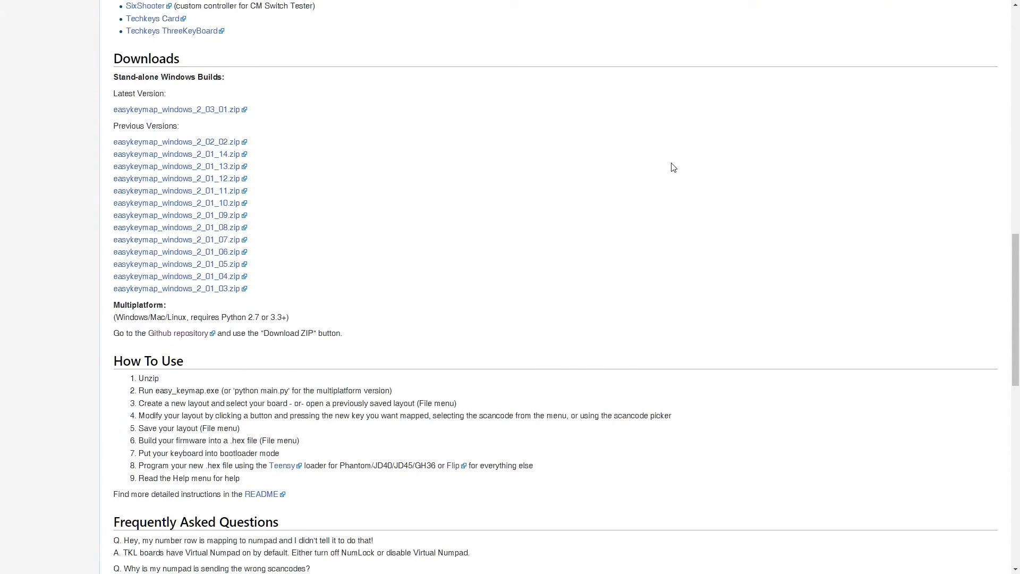
scroll("down", 3)
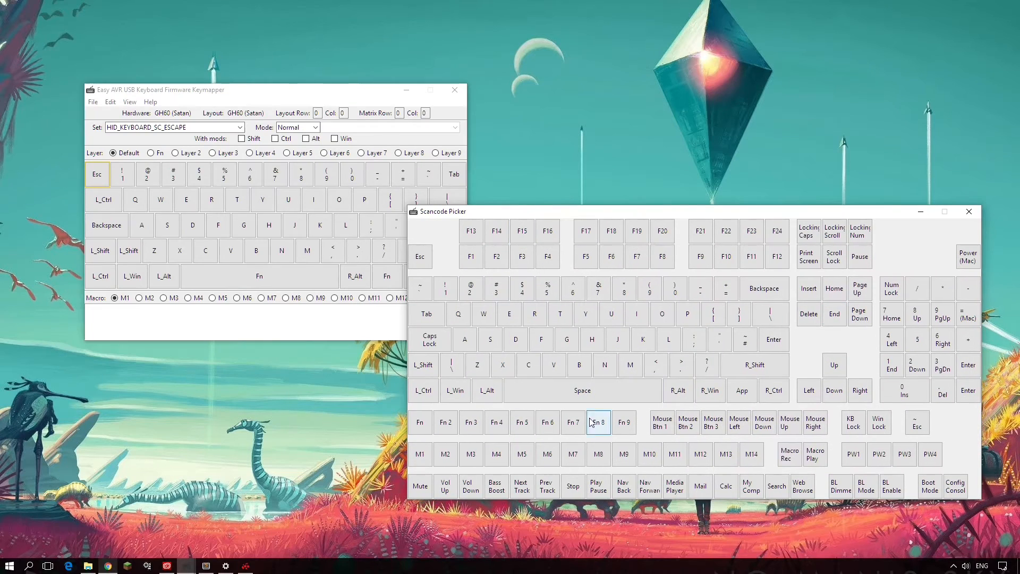
Step: Build the firmware as Gh60Satan.hex and choose 'Upload to USB AVR with Flip' for programming
left_click(93, 102)
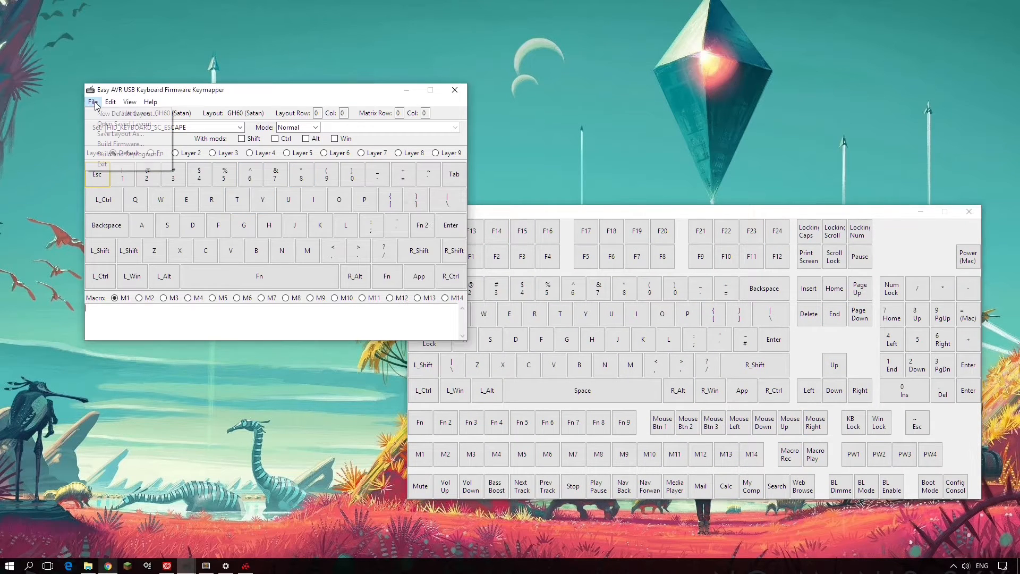
left_click(121, 132)
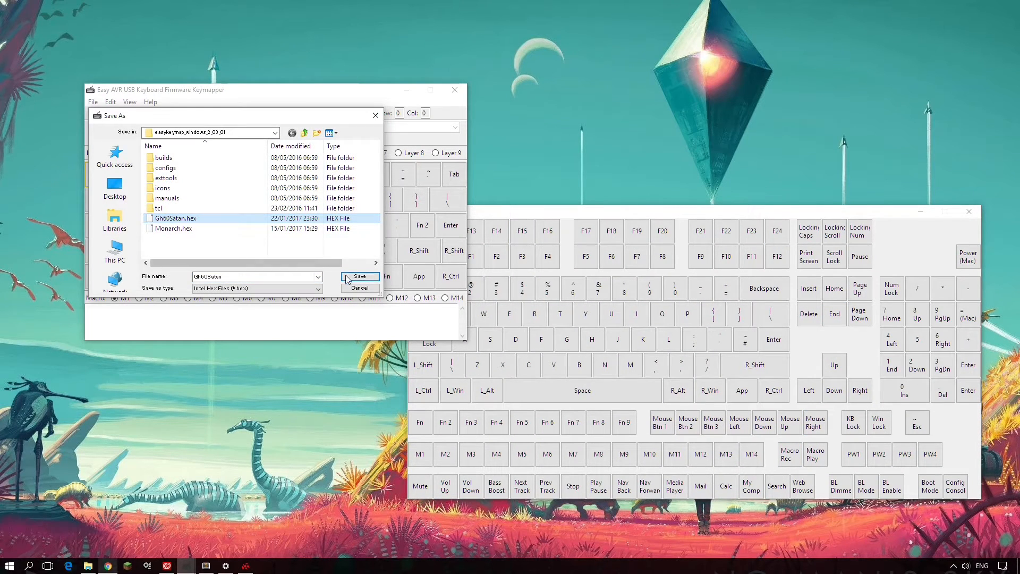
left_click(359, 277)
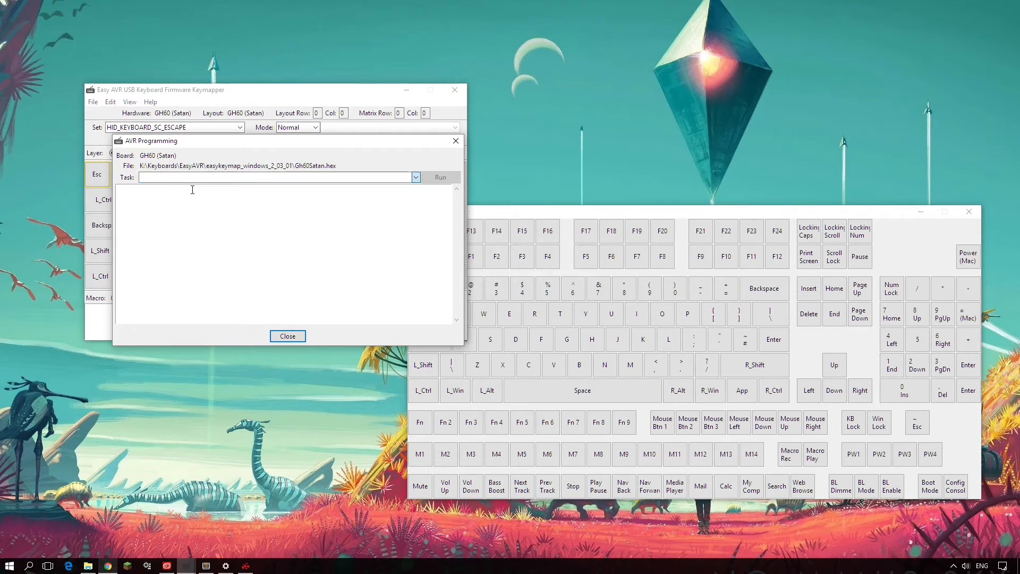
left_click(416, 177)
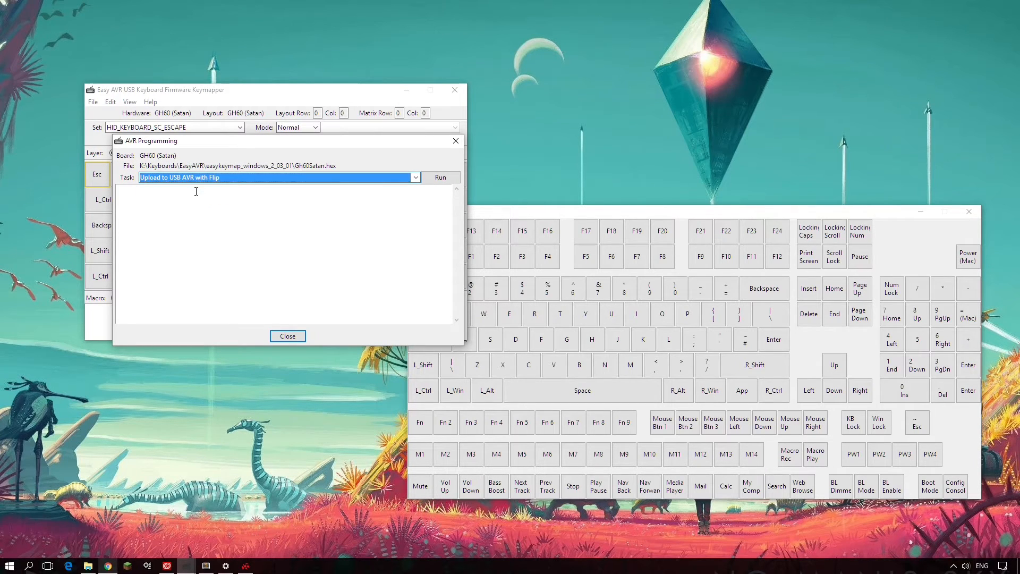
left_click(440, 177)
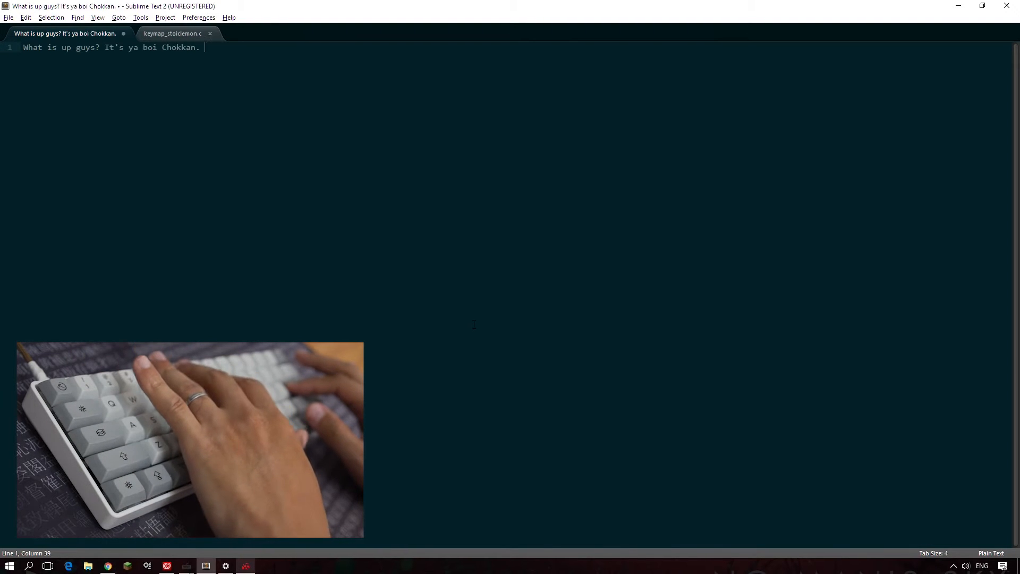
Step: Add 'Comment, rate, and subscribe.' after the opening greeting in the editor
type("Comment, rate, and subscribe.")
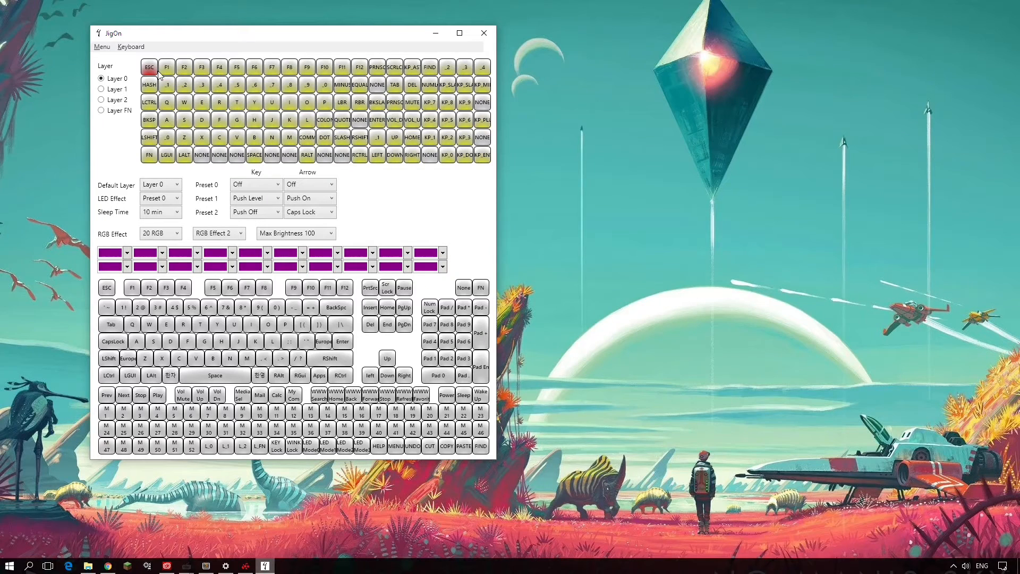
left_click(175, 184)
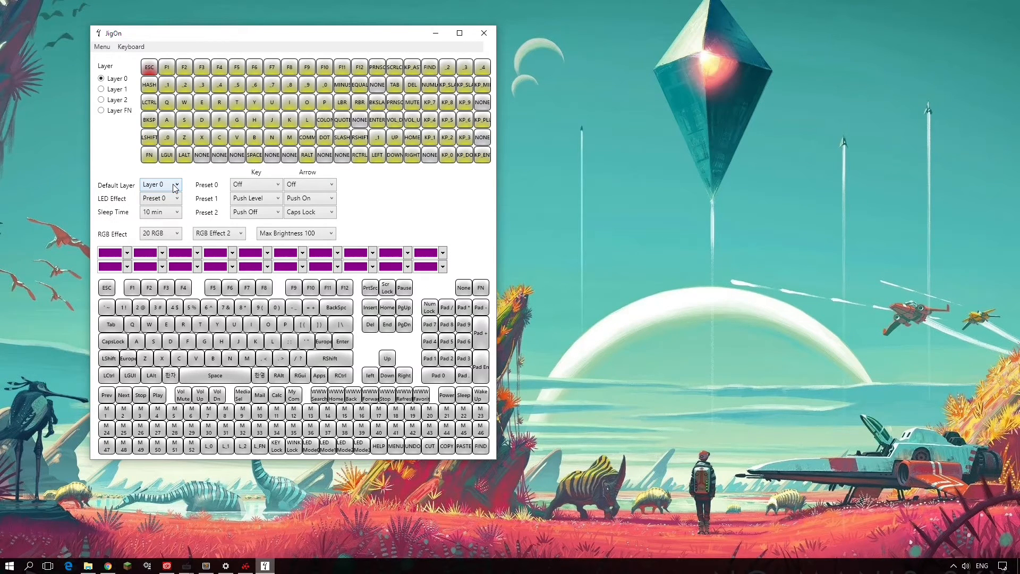
left_click(160, 198)
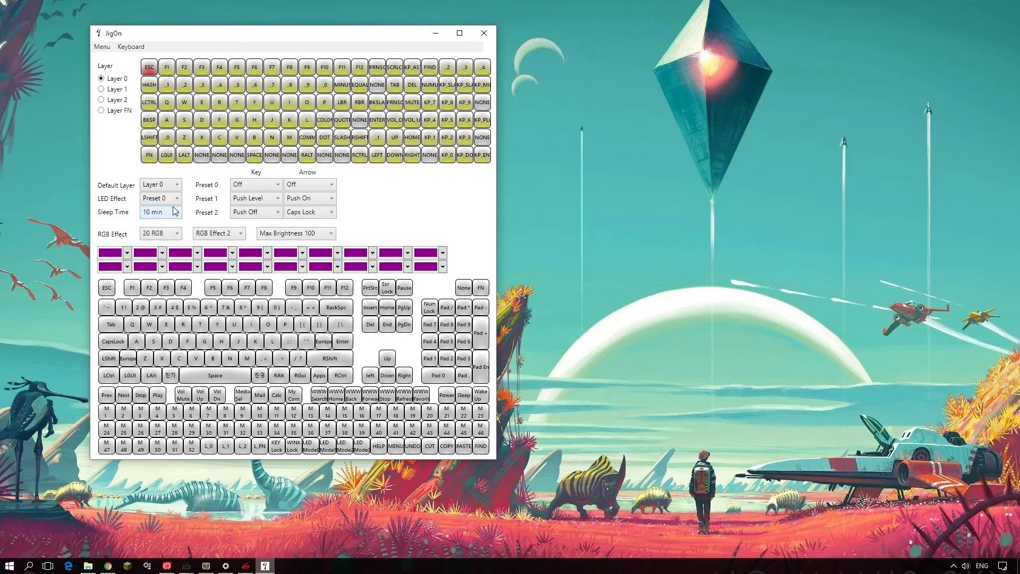
left_click(188, 253)
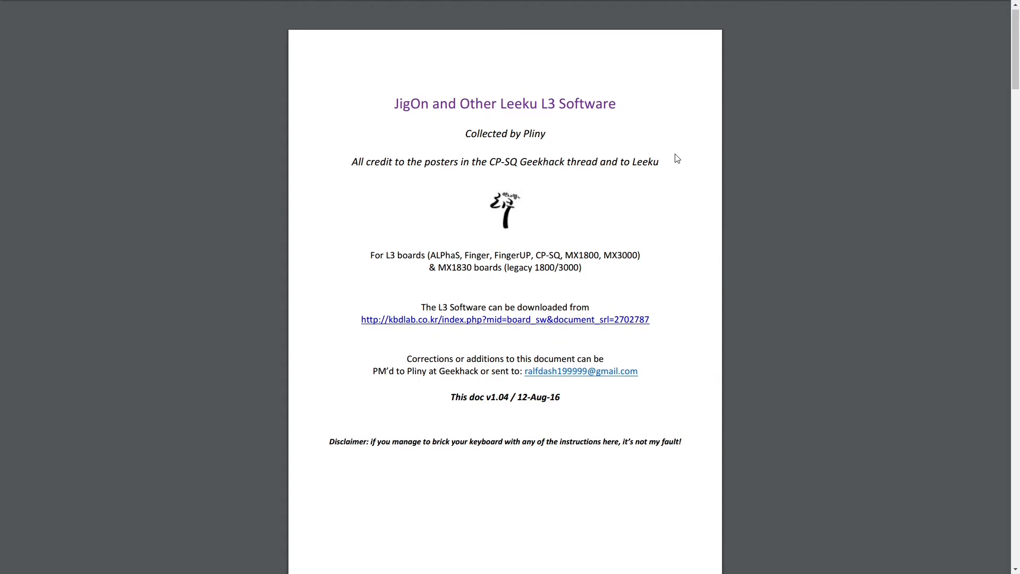
Step: Scroll the JigOn PDF past the title page and main window figure to the keymapping instructions
scroll("down", 3)
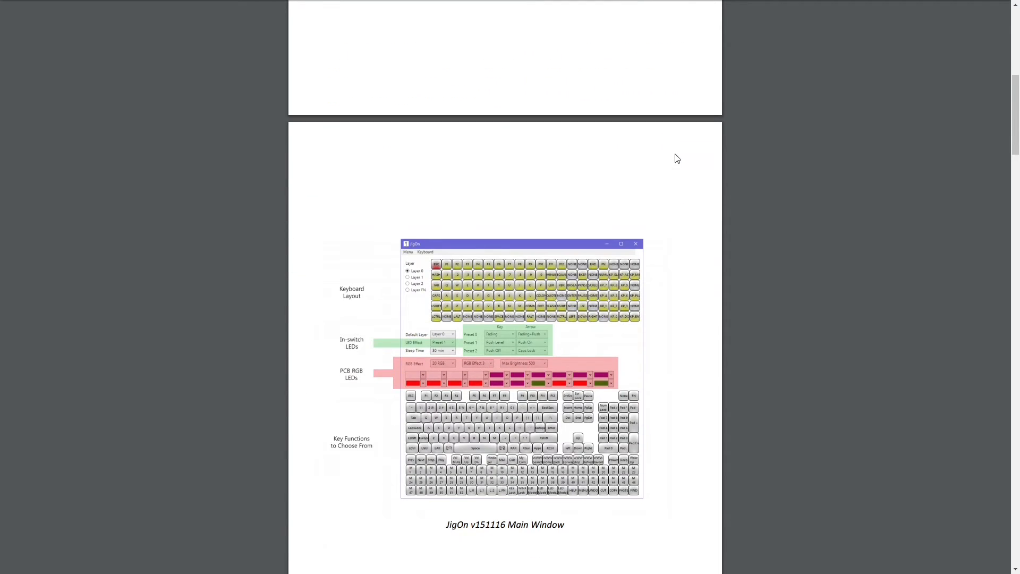
scroll("down", 3)
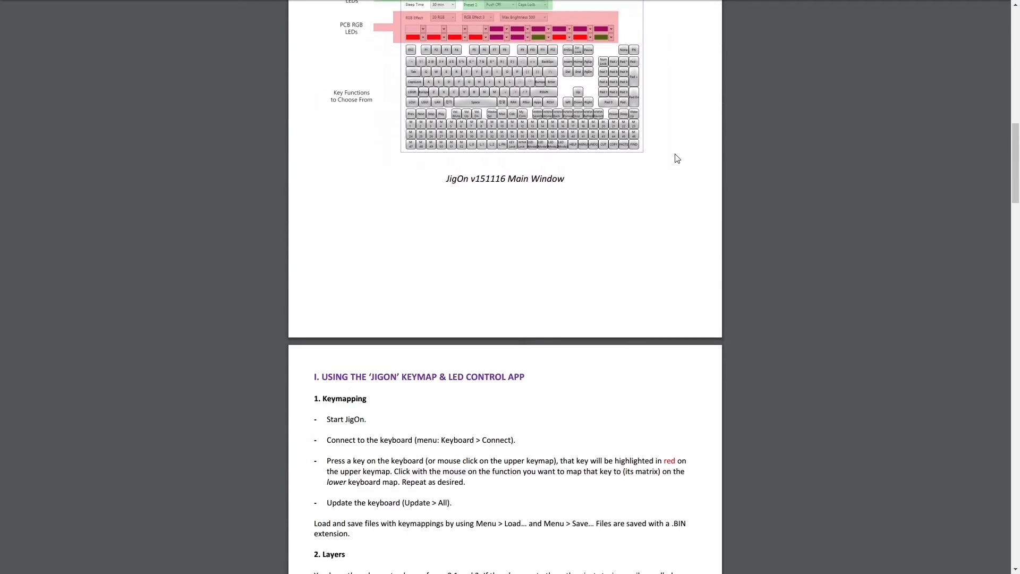
scroll("down", 3)
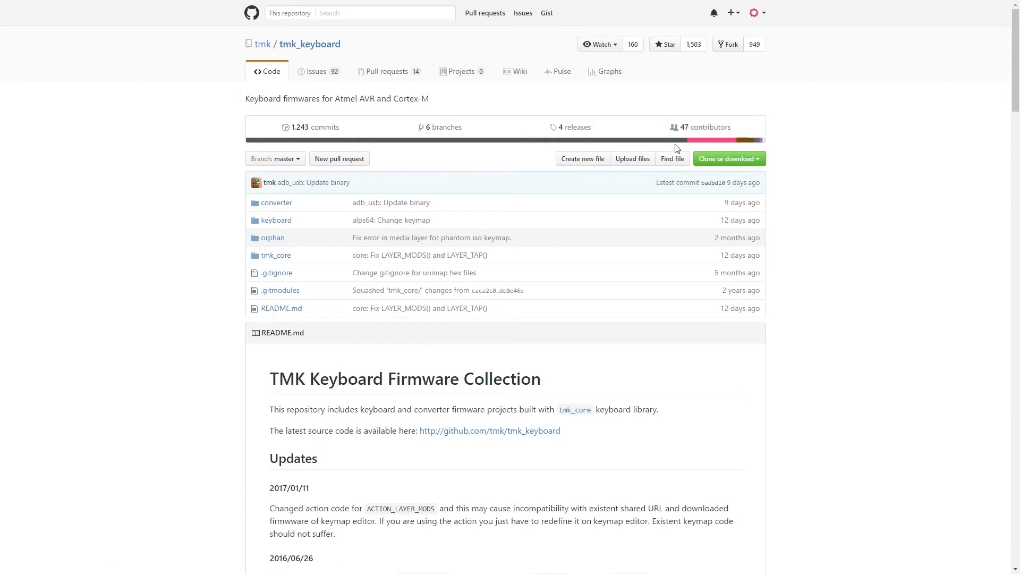
Step: Scroll the tmk_keyboard README through Projects, Magic Commands and Boot Magic to Start Your Own Project
scroll("down", 3)
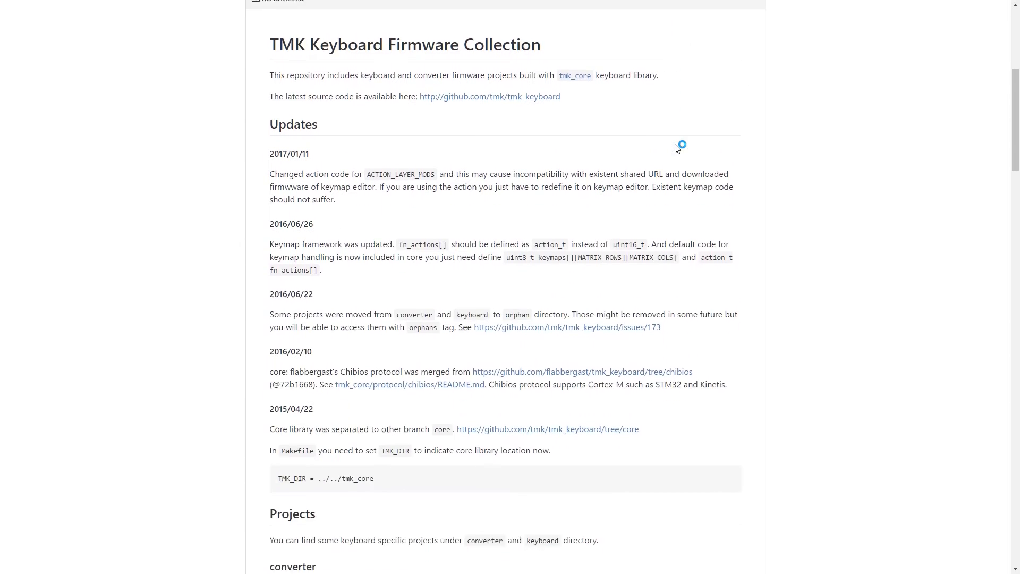
scroll("down", 3)
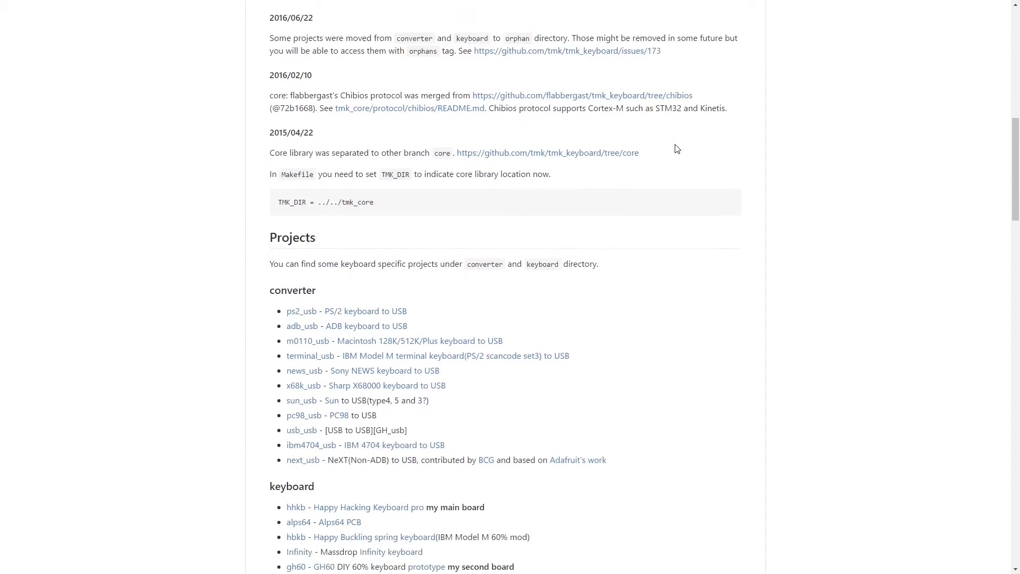
scroll("down", 3)
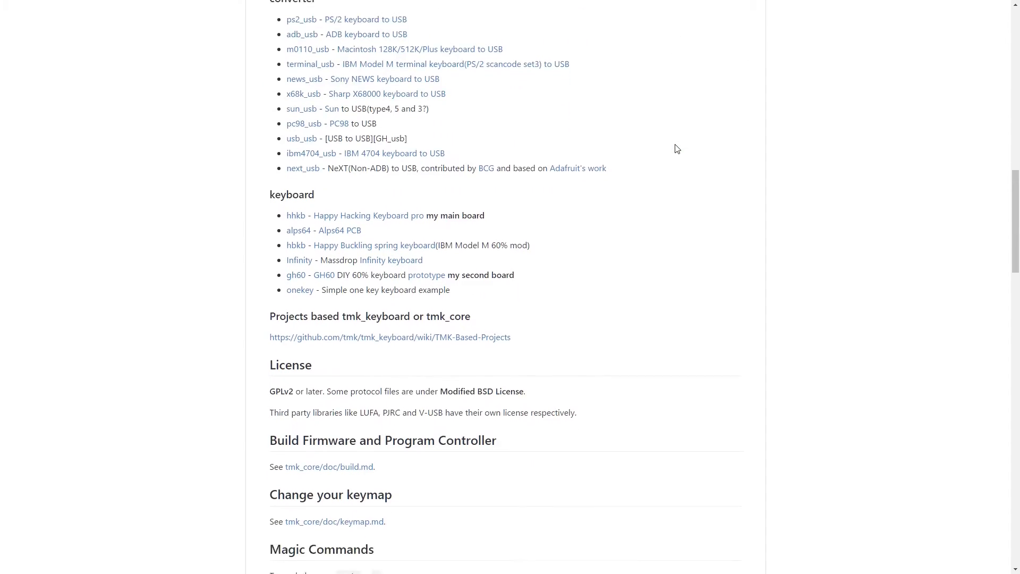
scroll("down", 3)
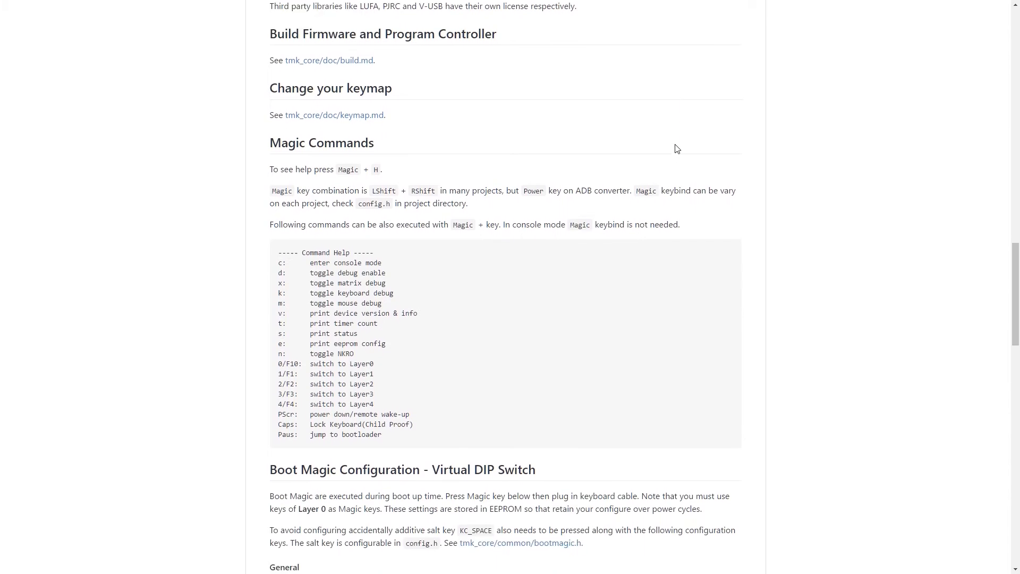
scroll("down", 3)
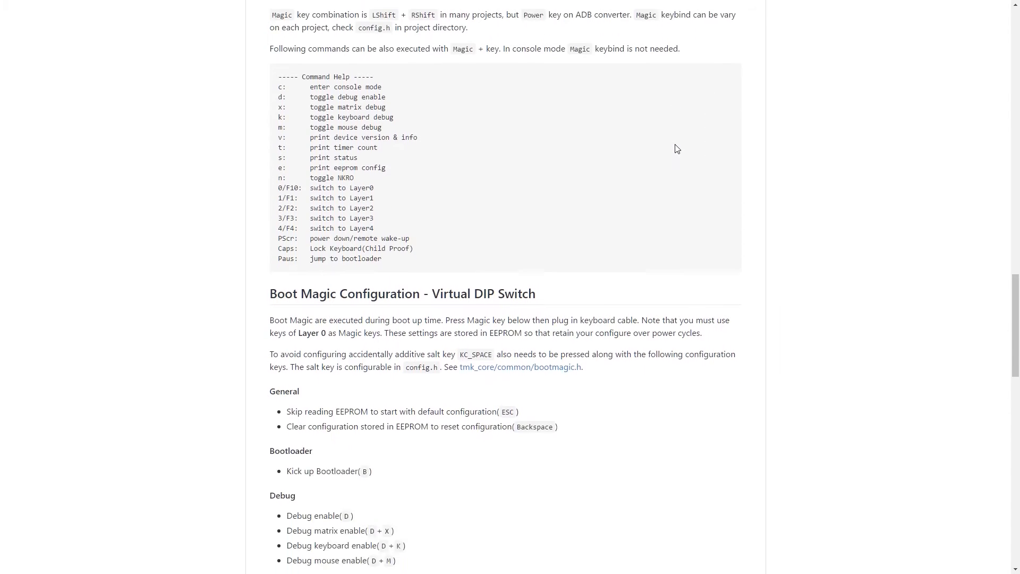
scroll("down", 3)
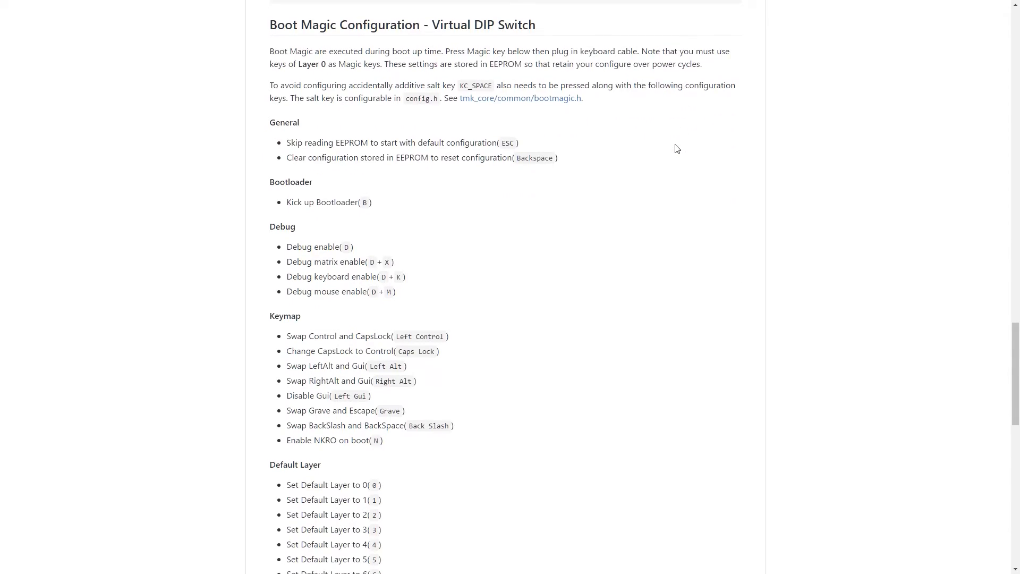
scroll("down", 3)
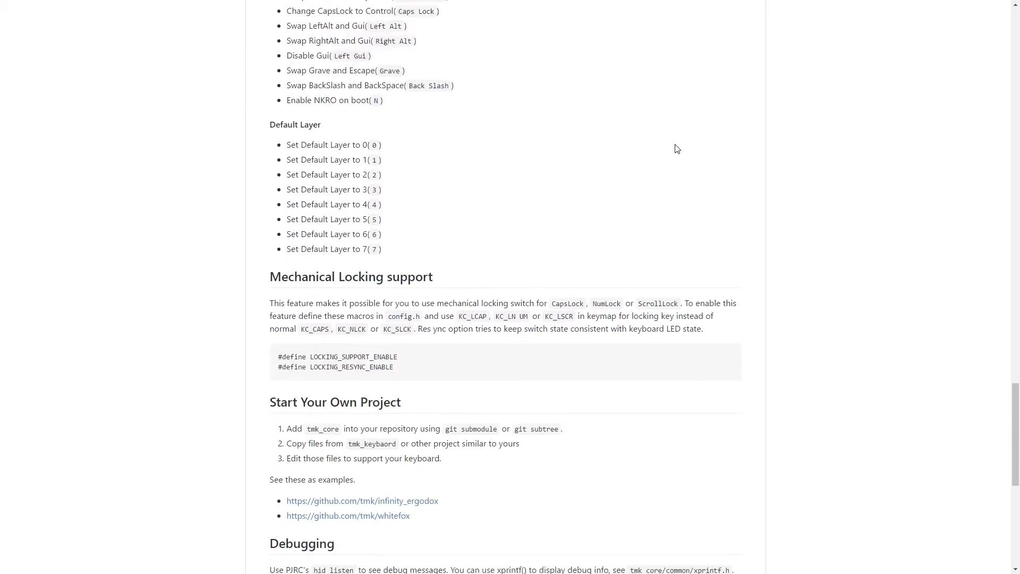
scroll("down", 3)
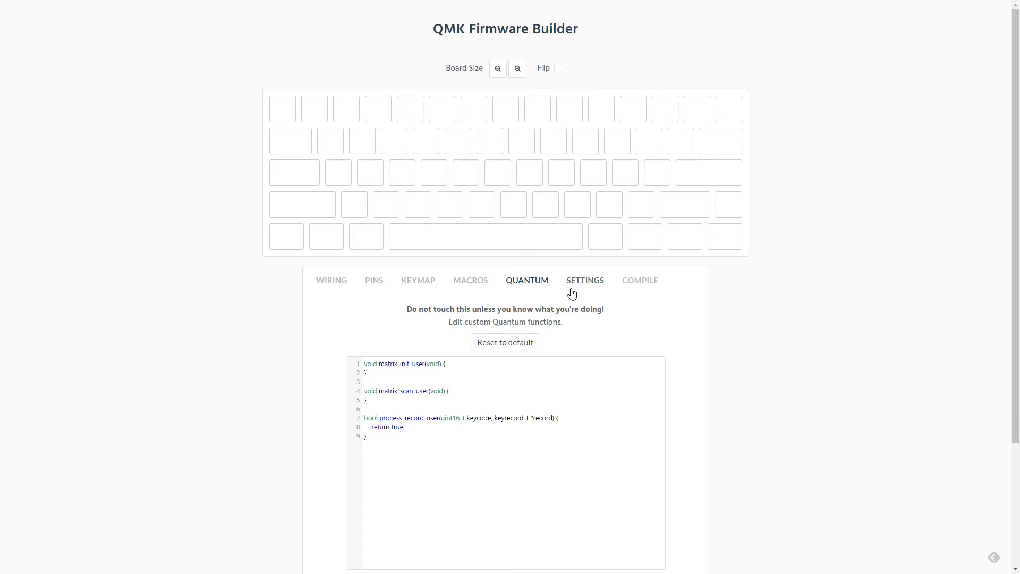
Step: Review the layout name and bootloader size in Settings, then move to the Compile step
left_click(584, 279)
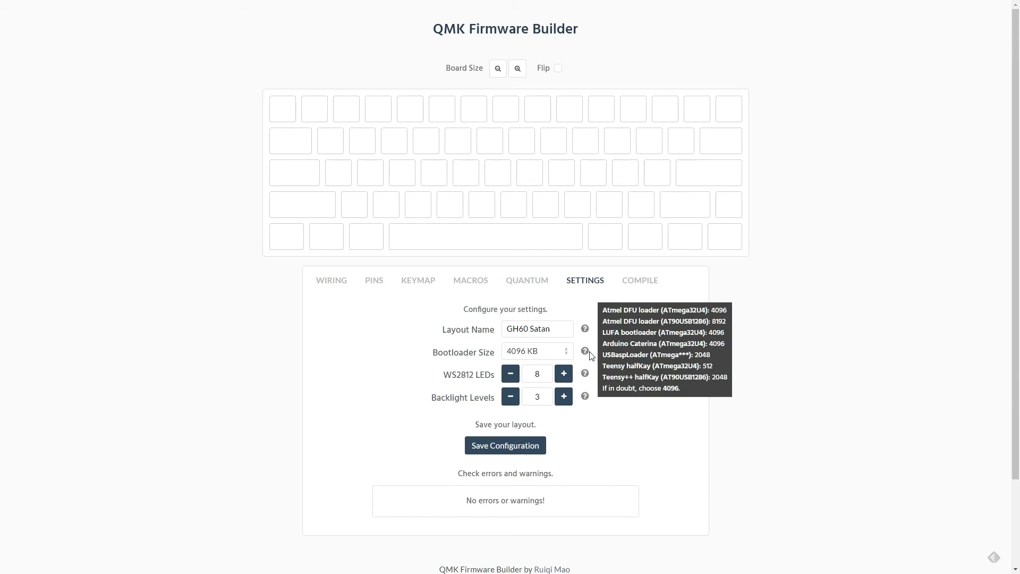
left_click(644, 279)
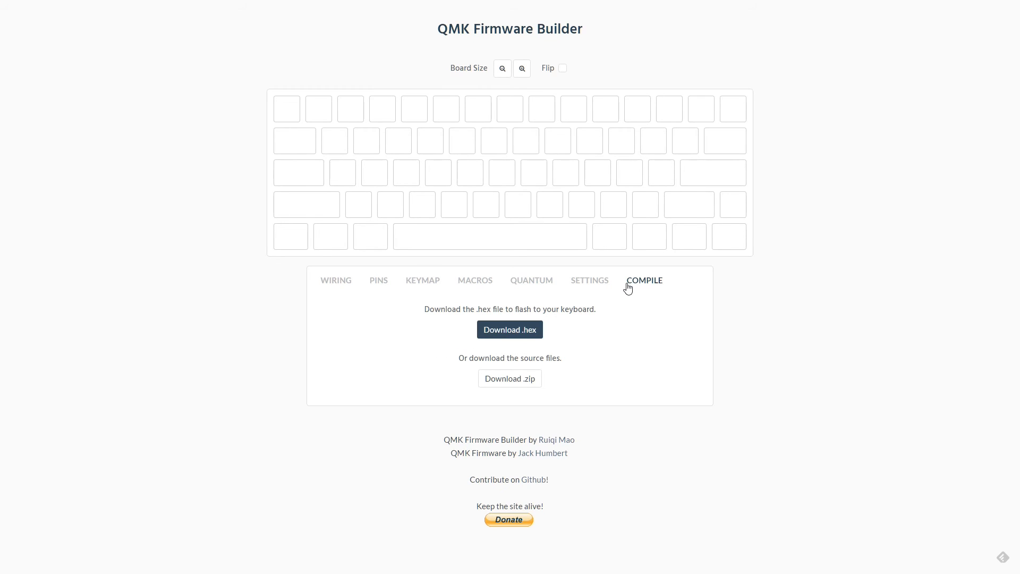